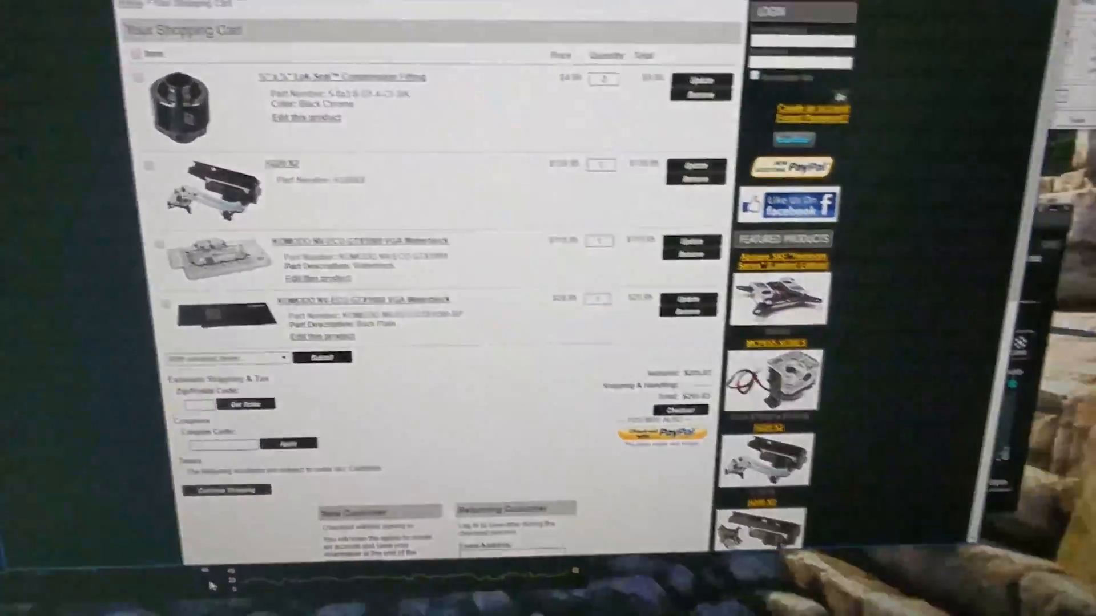
scroll("up", 3)
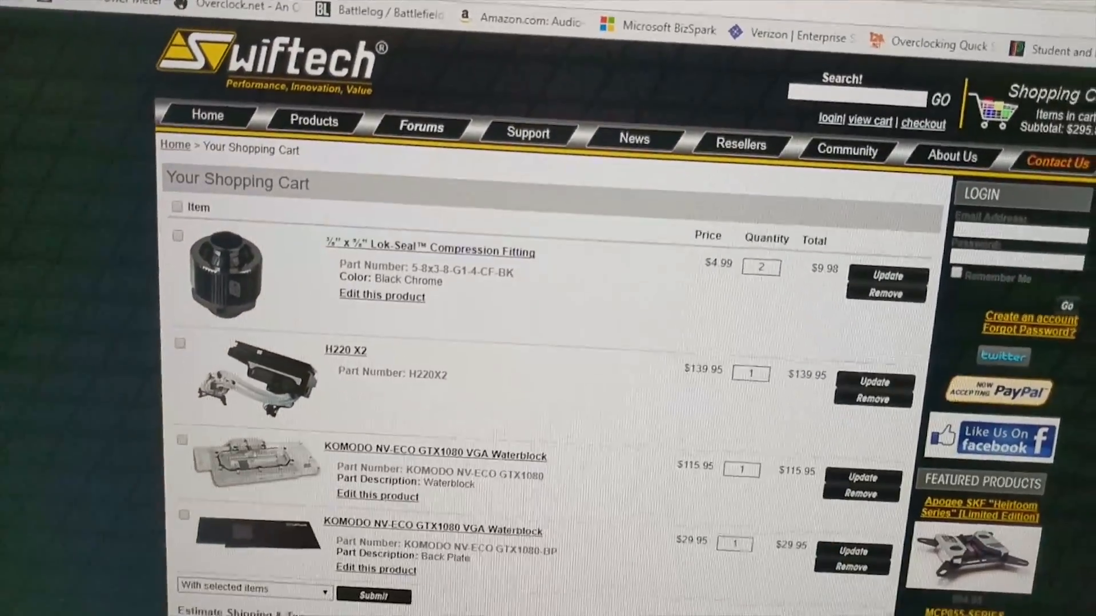
scroll("down", 3)
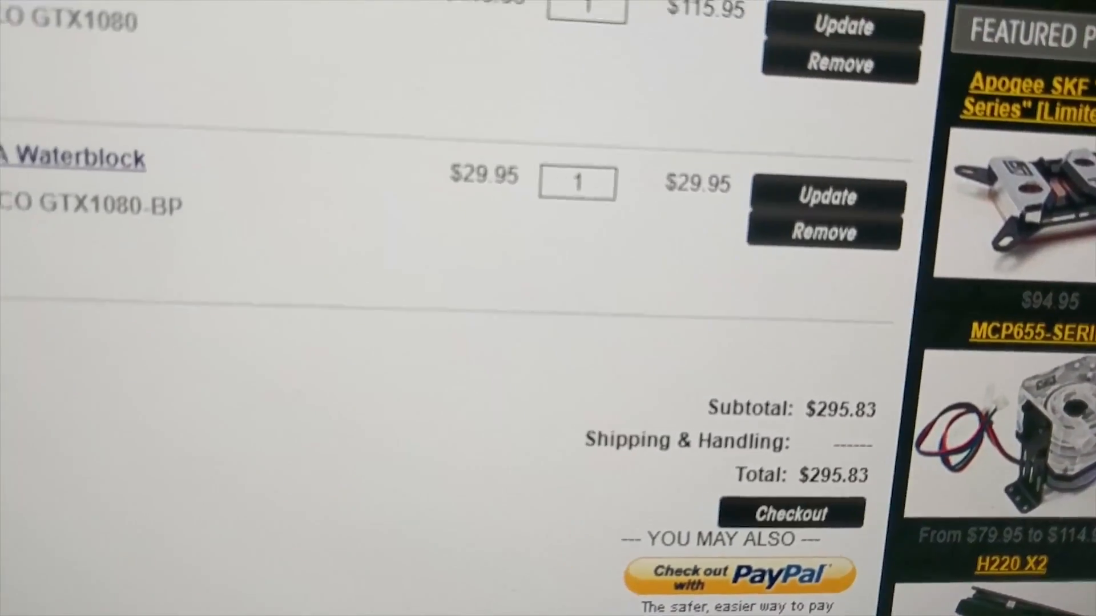
scroll("up", 3)
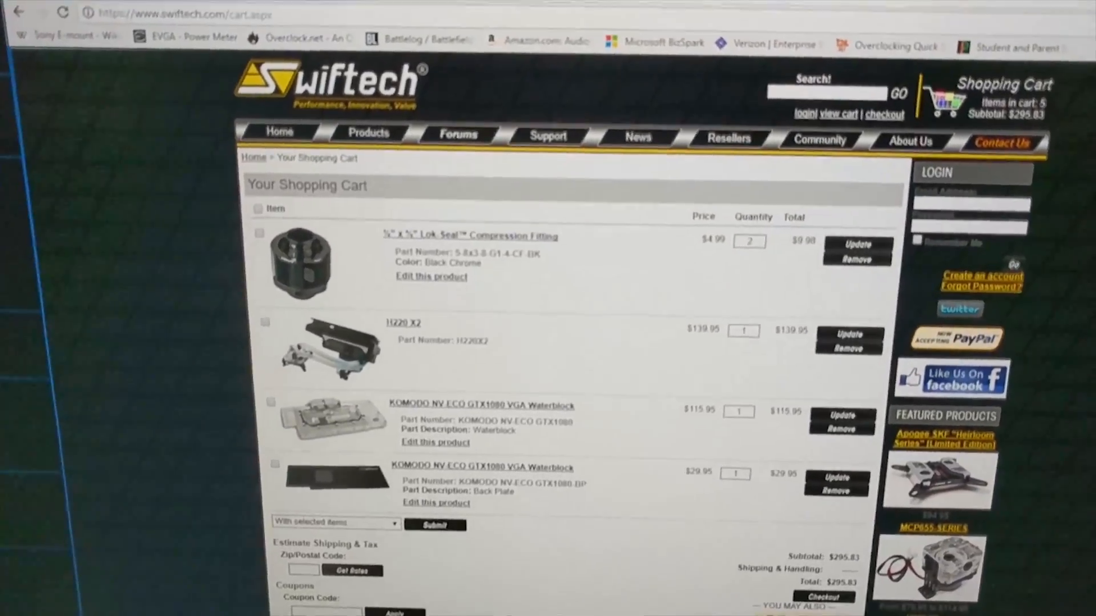
scroll("down", 3)
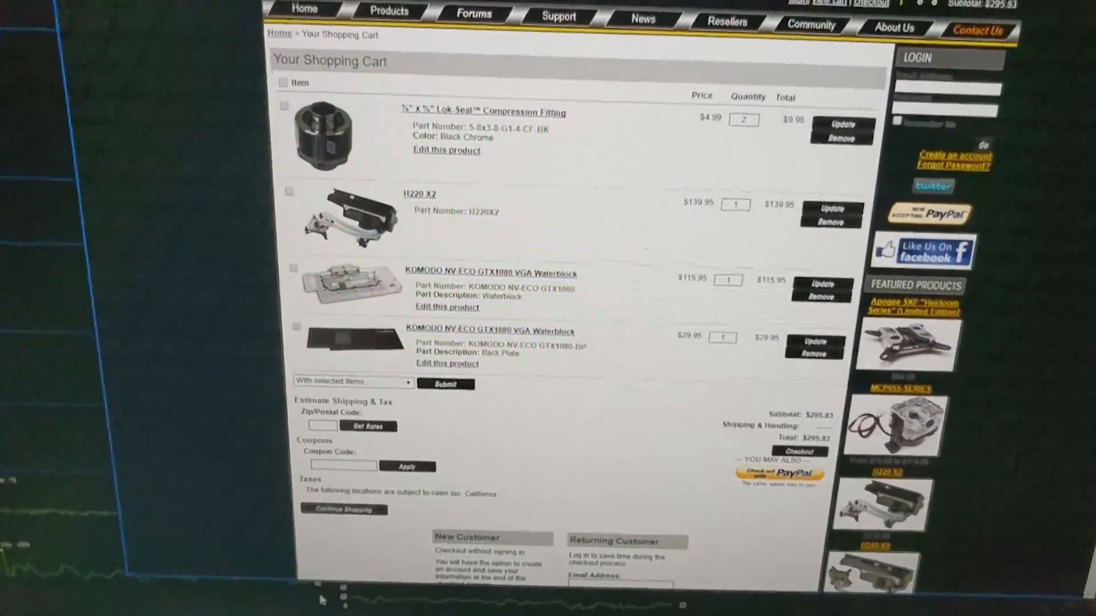